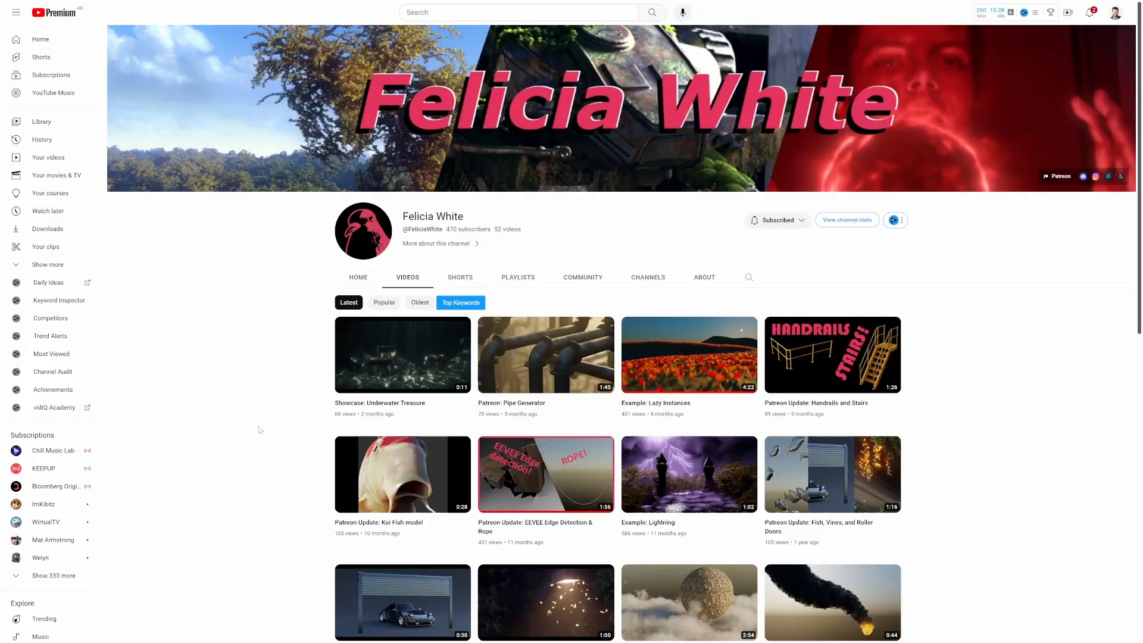
mouse_move(488, 237)
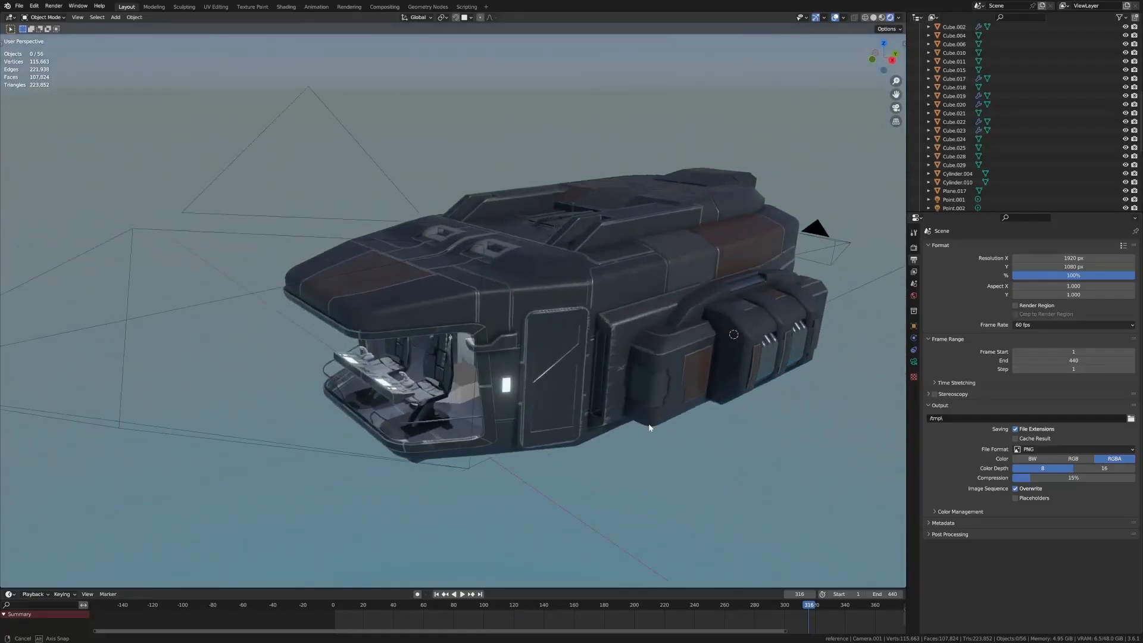
Orbit around the ship's front and glowing rear engine, then view the corridor through the scene camera
left_click_drag(648, 428, 510, 427)
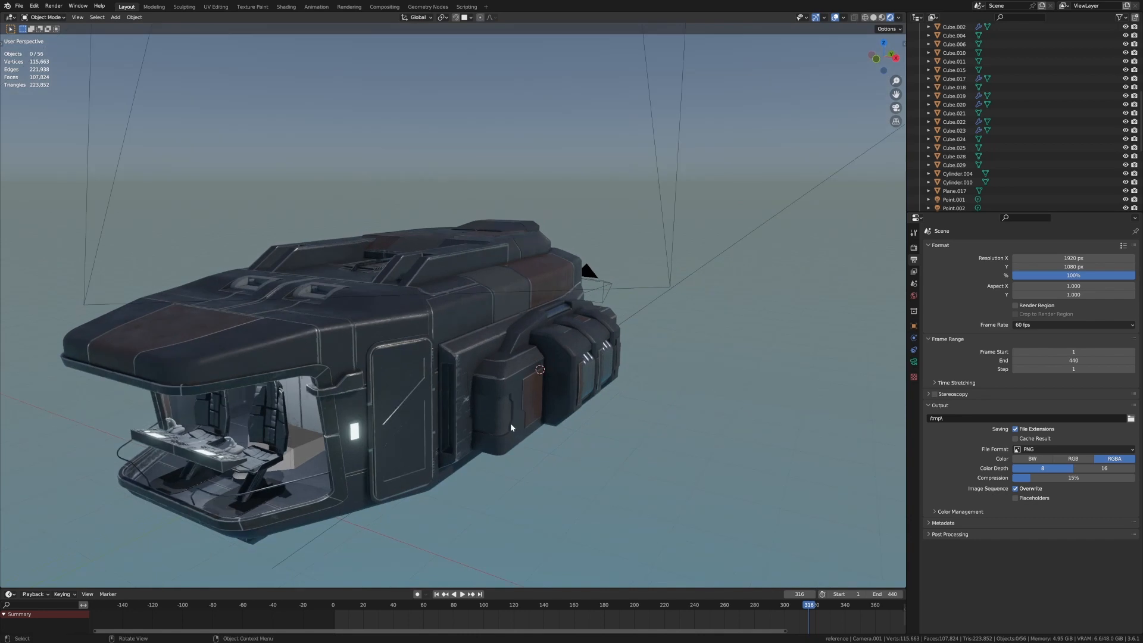
left_click_drag(510, 426, 527, 425)
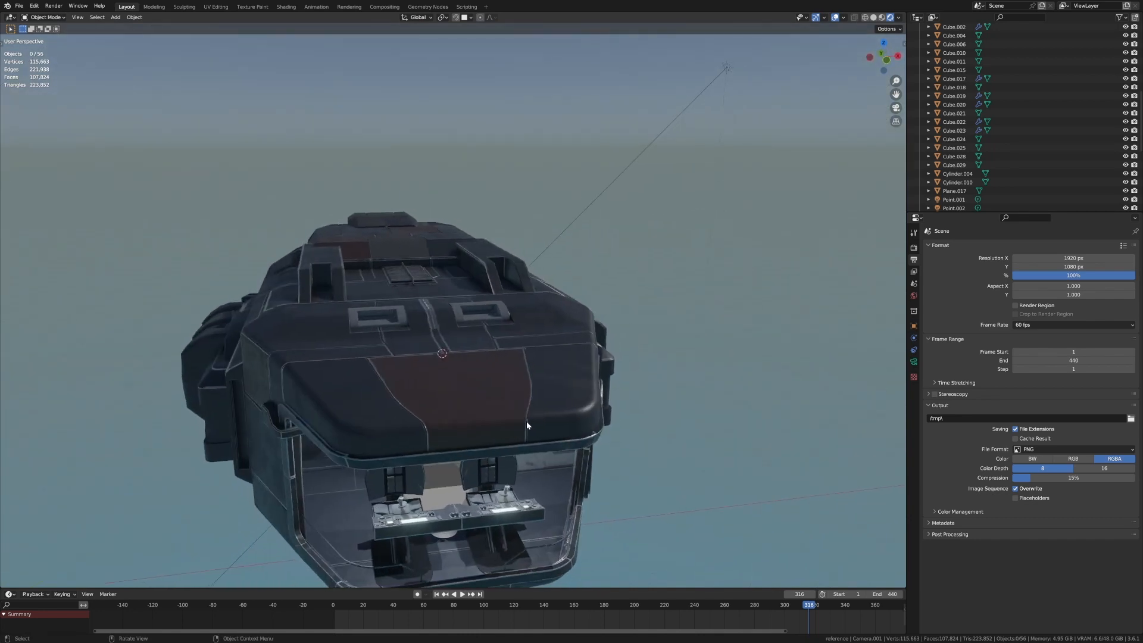
left_click_drag(525, 422, 680, 426)
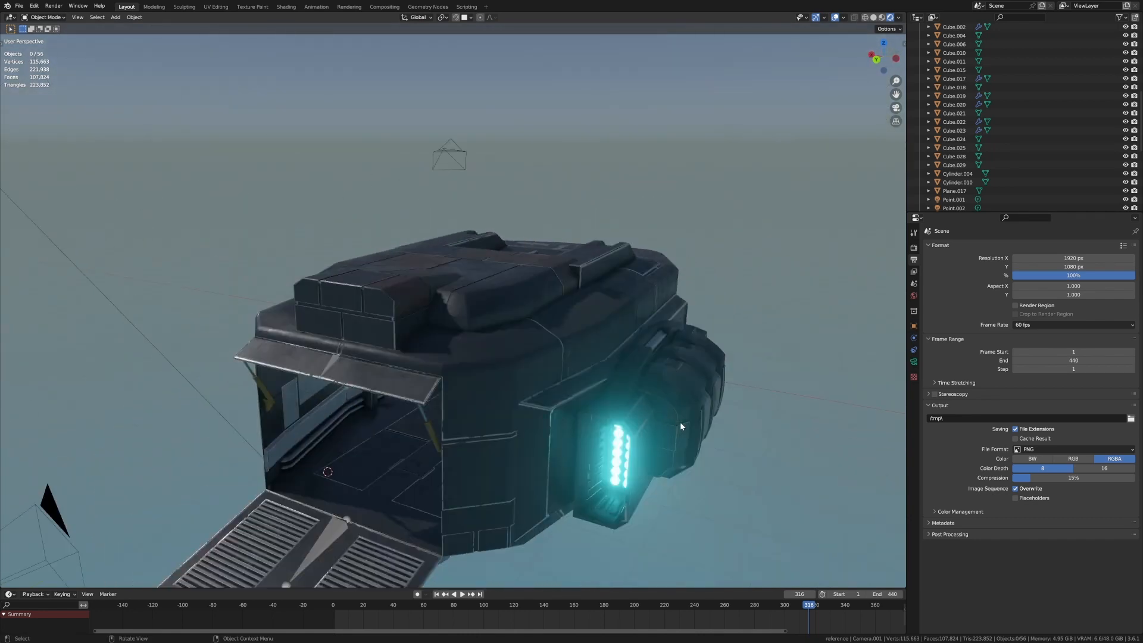
key("KP_0")
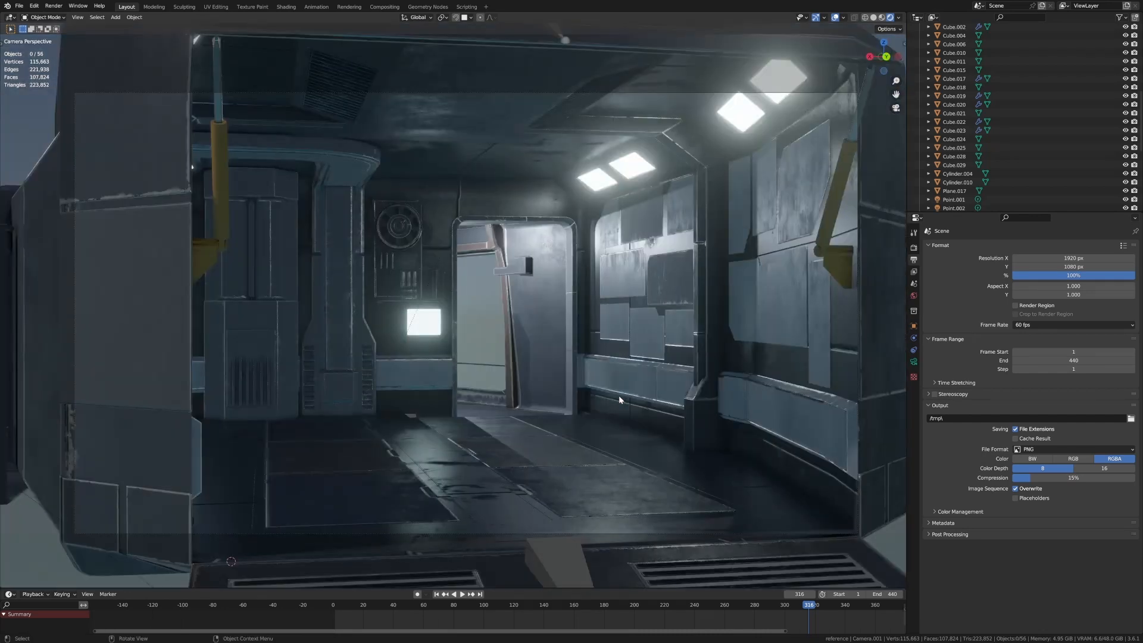
left_click(284, 7)
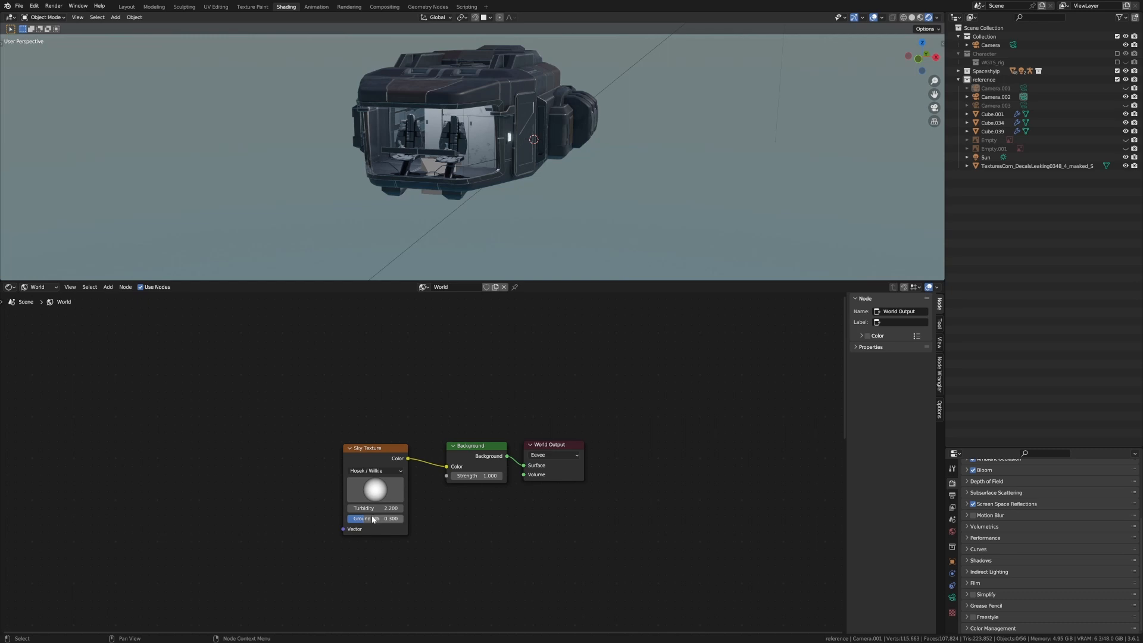
Duplicate the sky Background node and add a Mix Shader blending both copies into the World Output
left_click(477, 475)
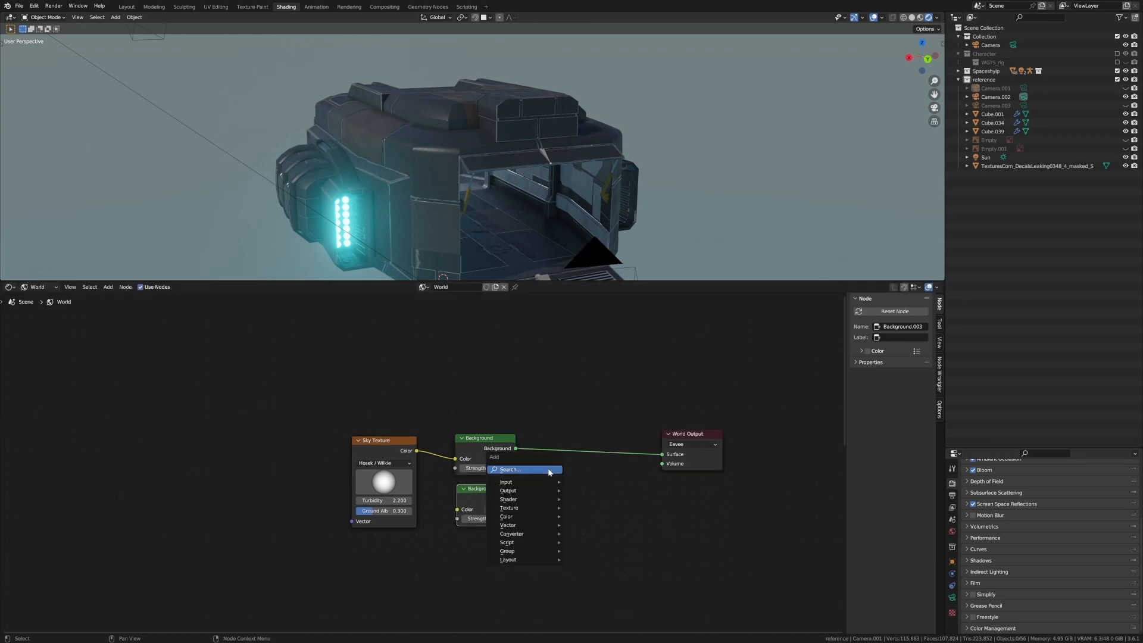
type("mix")
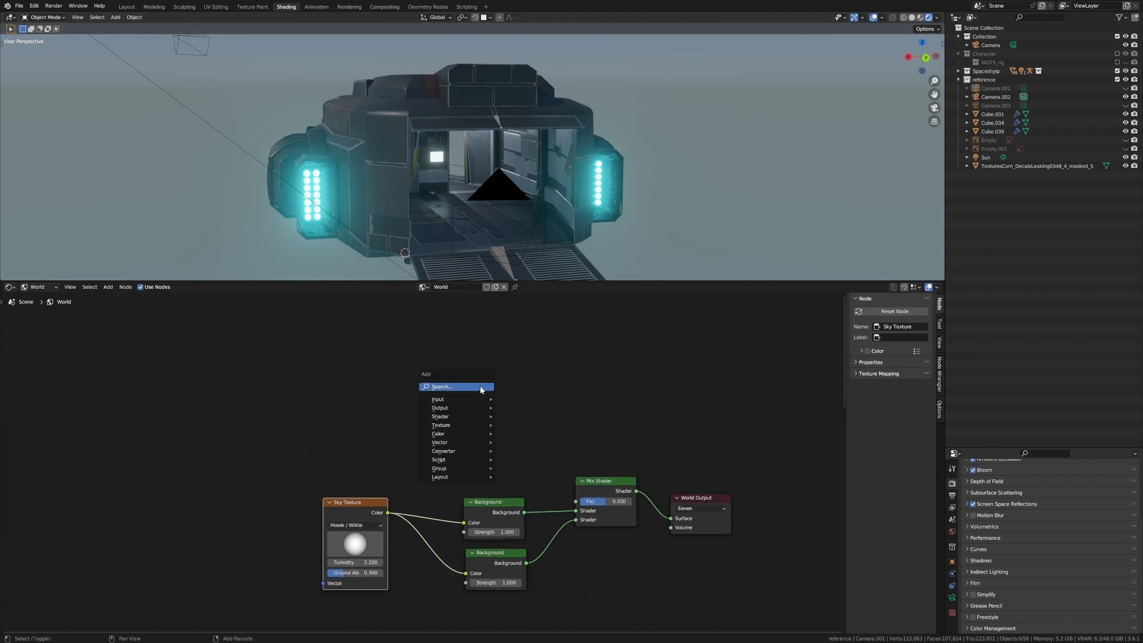
Add a Light Path node driving the mix factor with Is Camera Ray, and lower the first Background strength to 0.5
type("light")
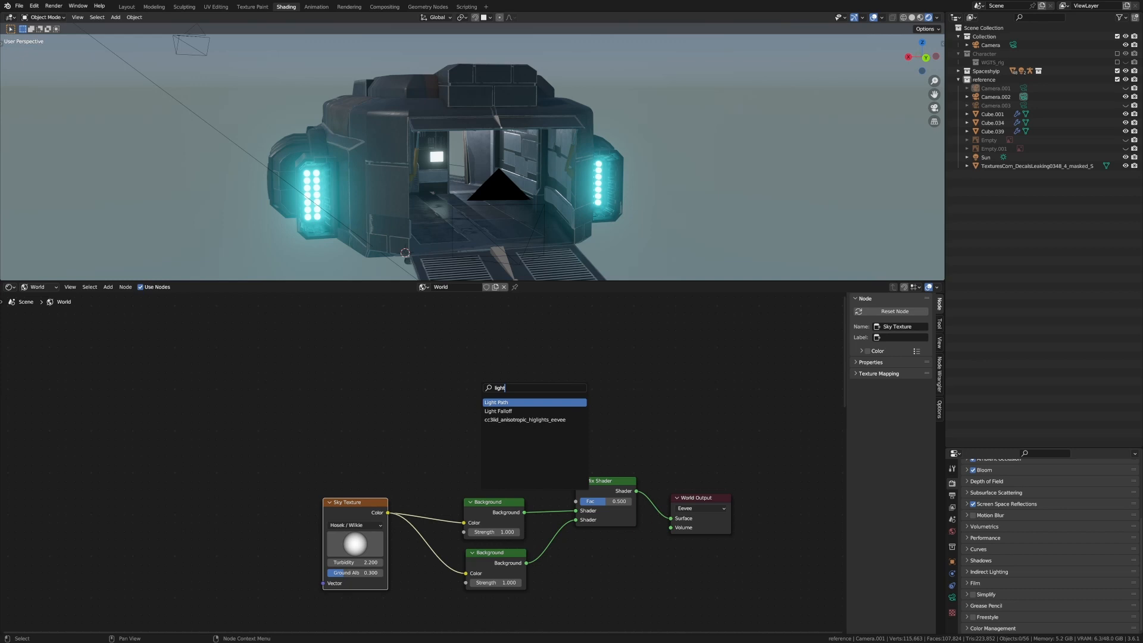
left_click(496, 401)
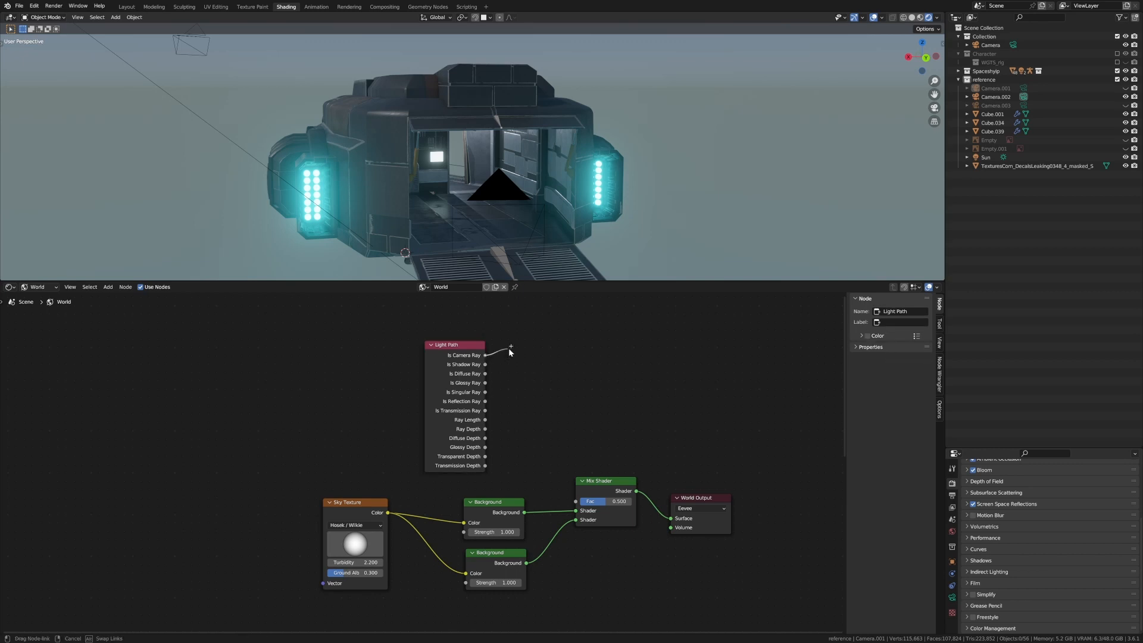
left_click_drag(485, 354, 576, 504)
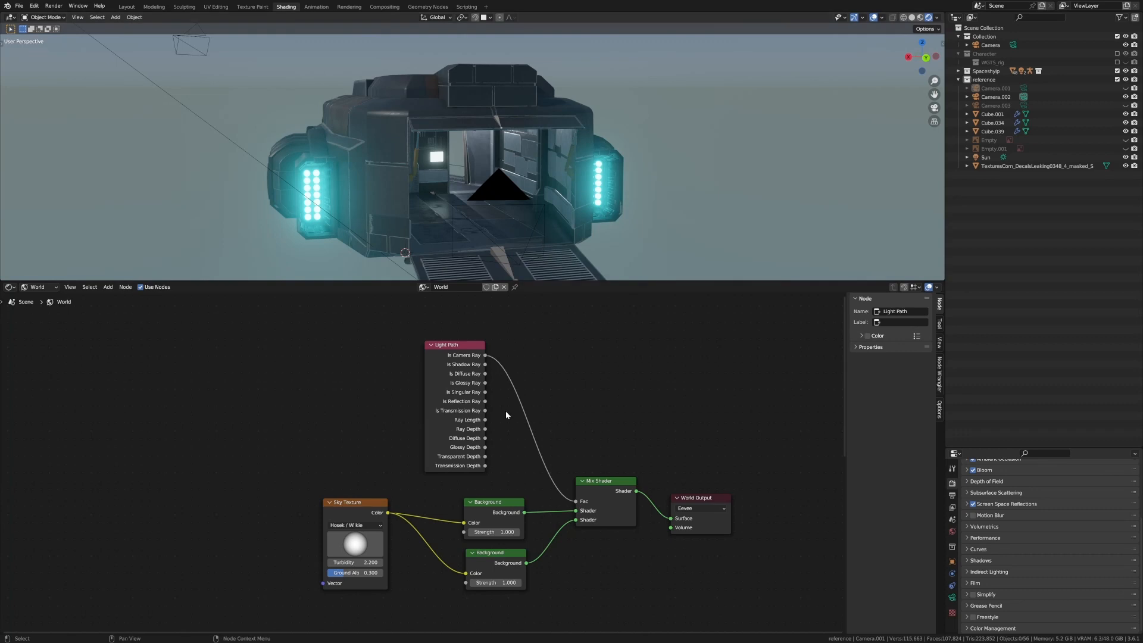
mouse_move(495, 416)
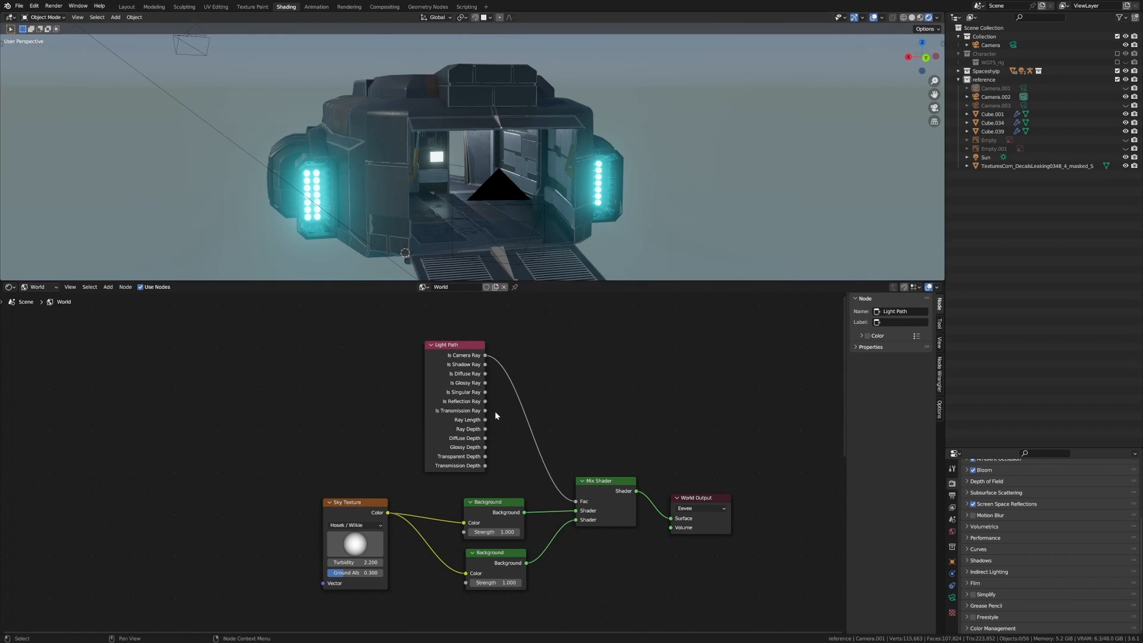
mouse_move(525, 492)
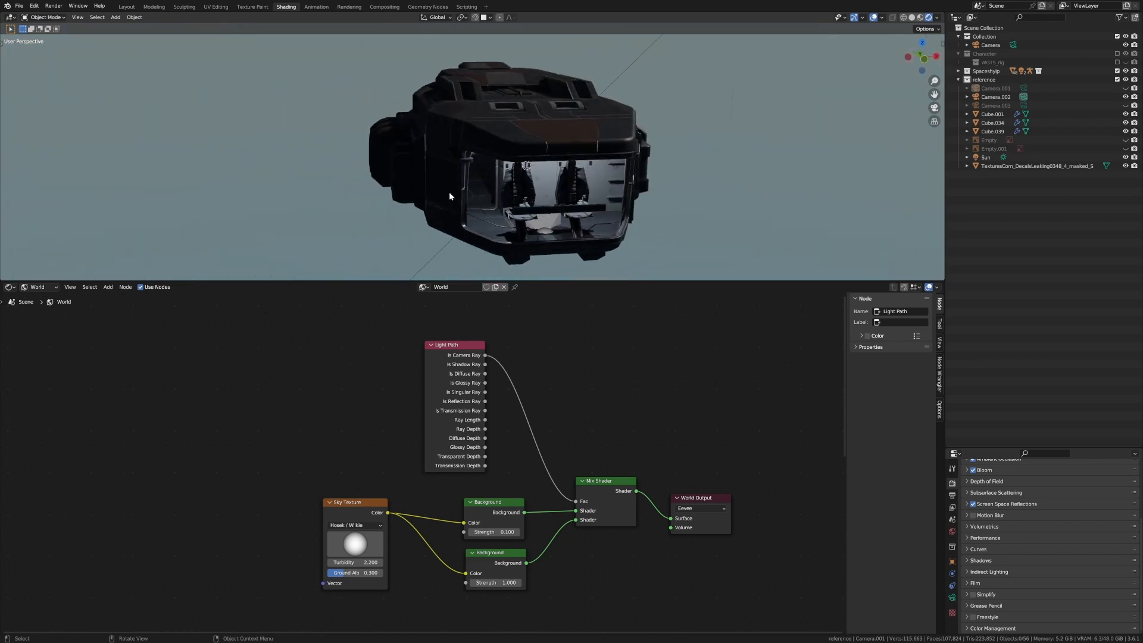
left_click(494, 531)
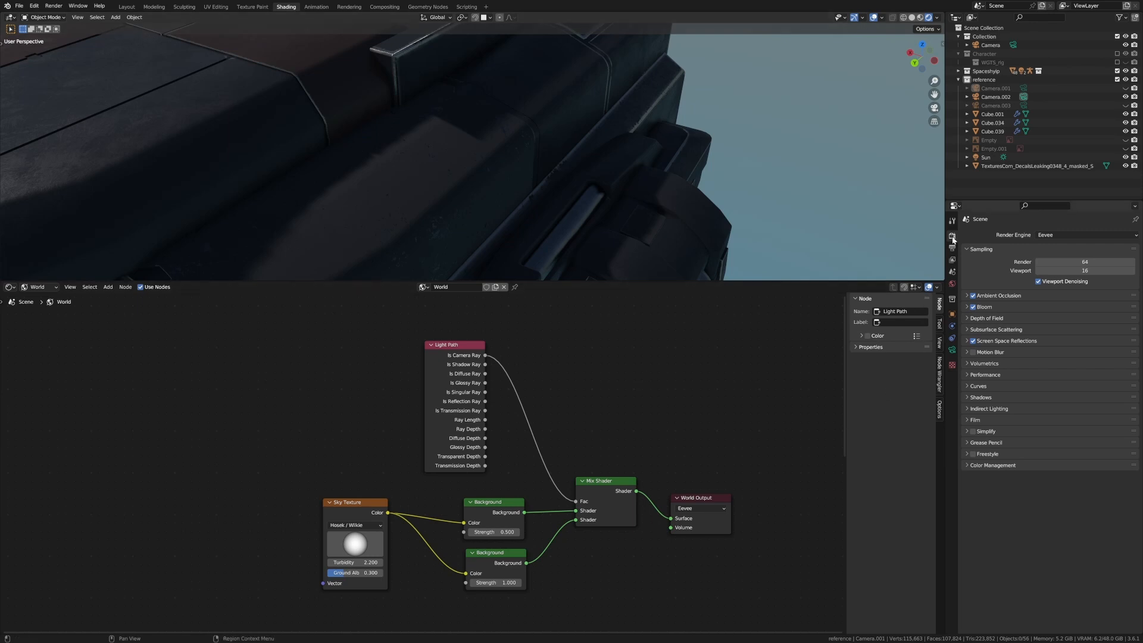
Set Eevee shadow Cube Size to 2048 px and Cascade Size to 4096 px
left_click(981, 396)
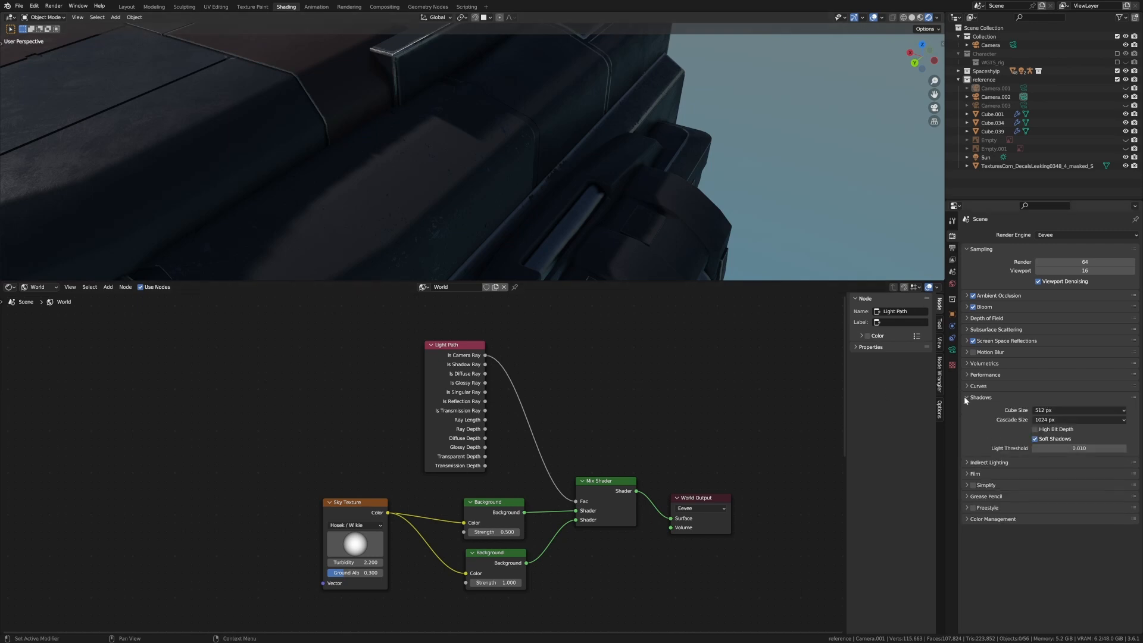
left_click(1079, 409)
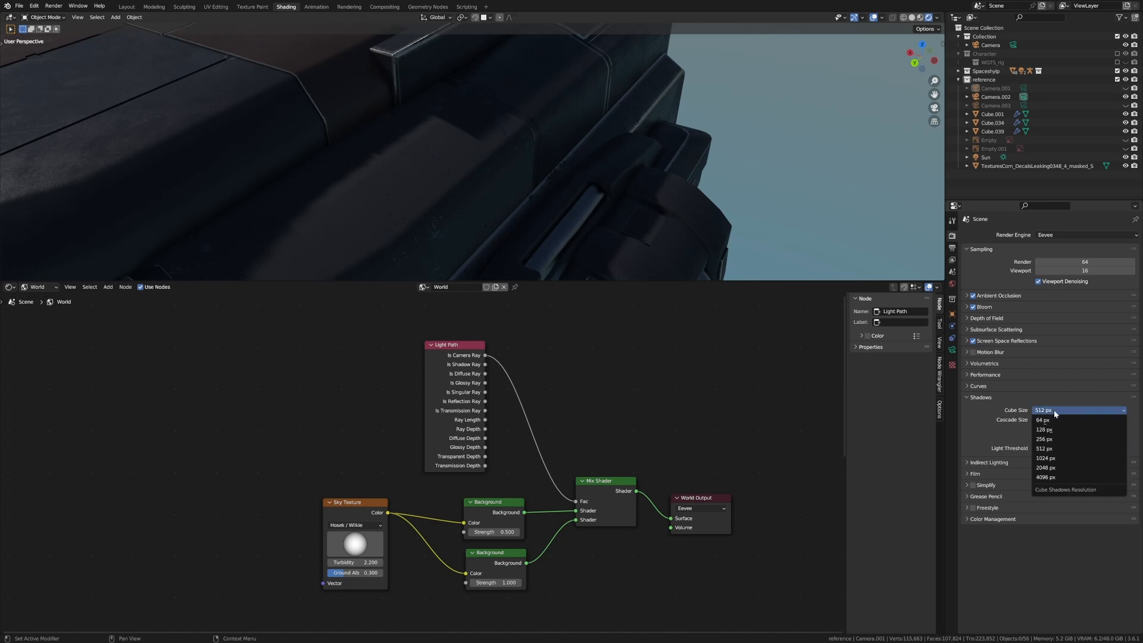
left_click(1045, 467)
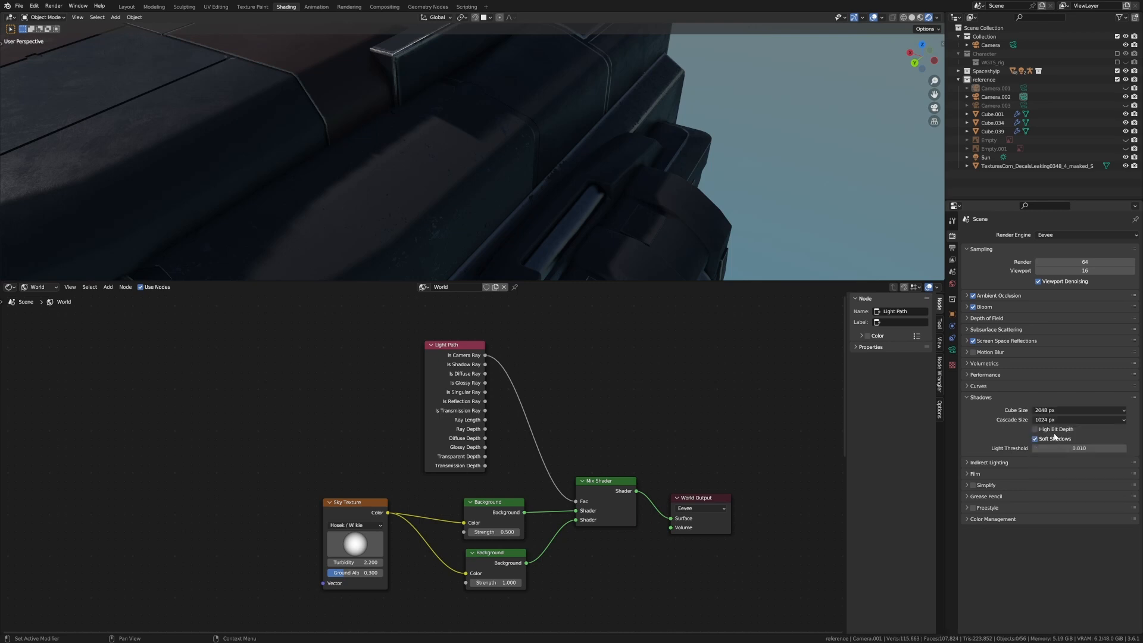
left_click(1077, 419)
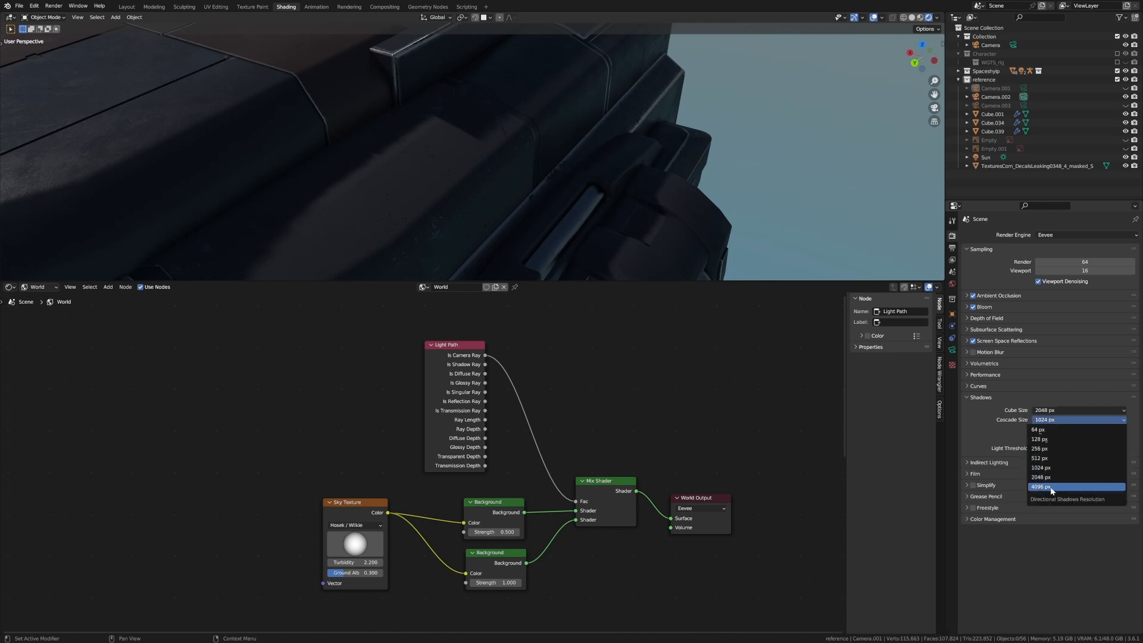
left_click(1041, 486)
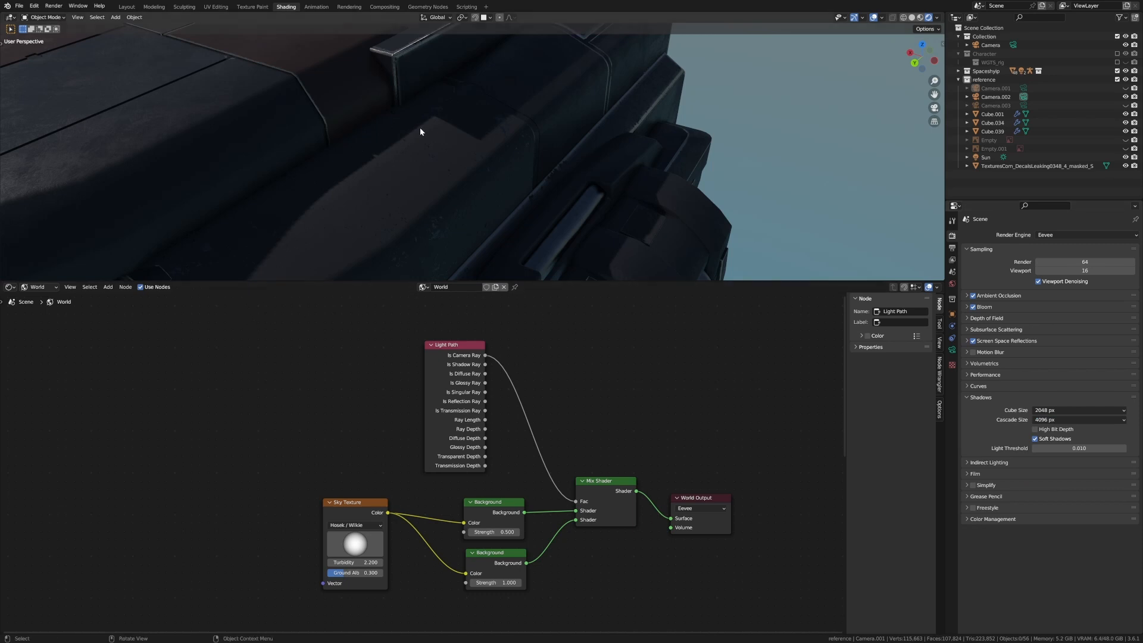
mouse_move(288, 258)
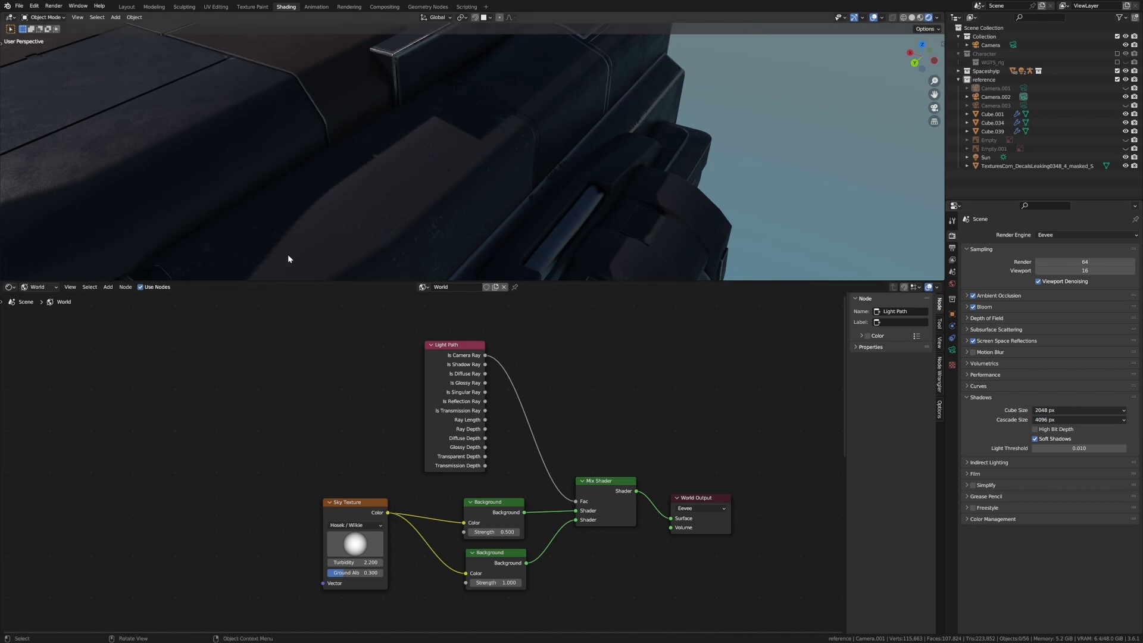